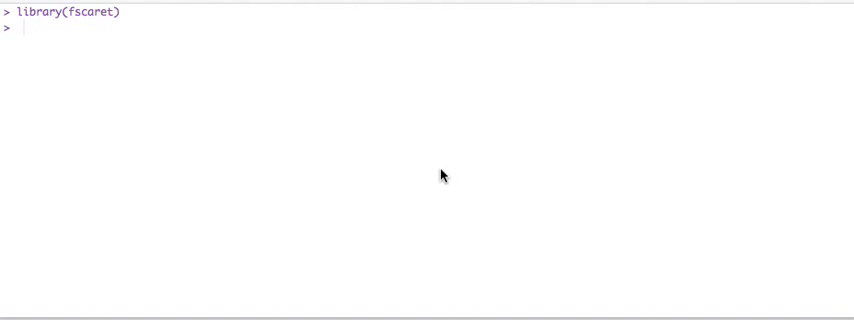
pyautogui.moveTo(119, 33)
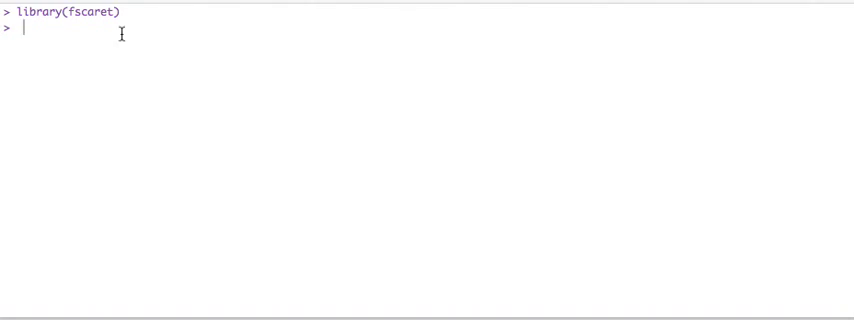
# Bring up the fscaret function's help page with ?fscaret.
pyautogui.write('?')
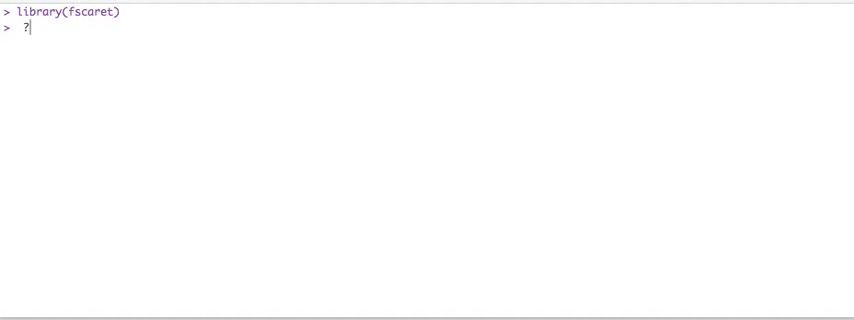
pyautogui.write('f')
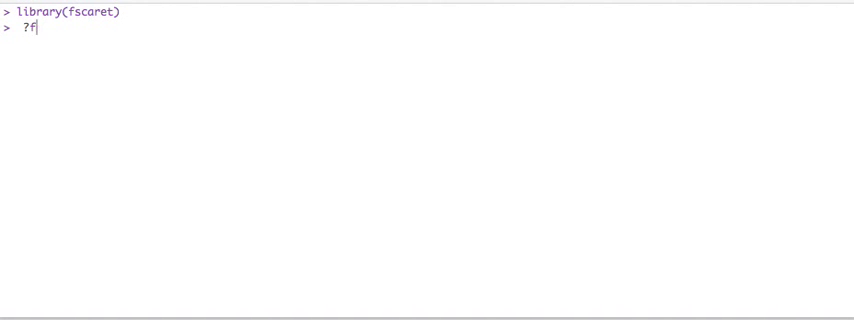
pyautogui.press('Return')
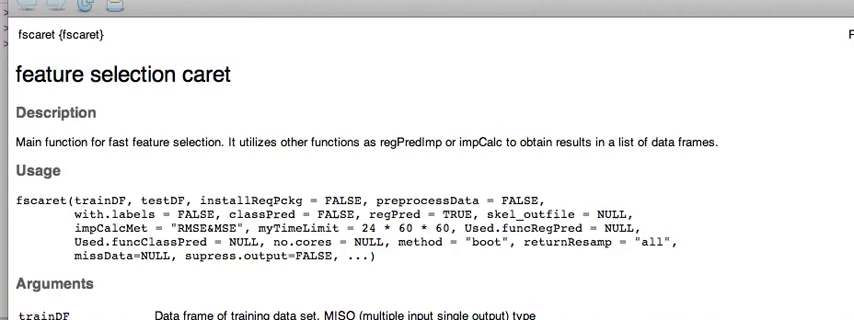
pyautogui.moveTo(80, 214)
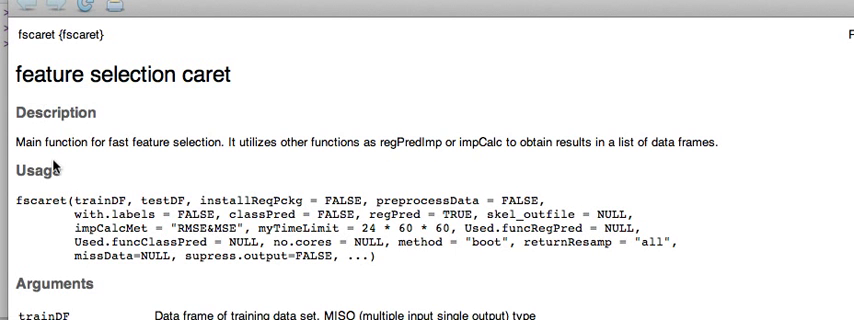
pyautogui.moveTo(195, 165)
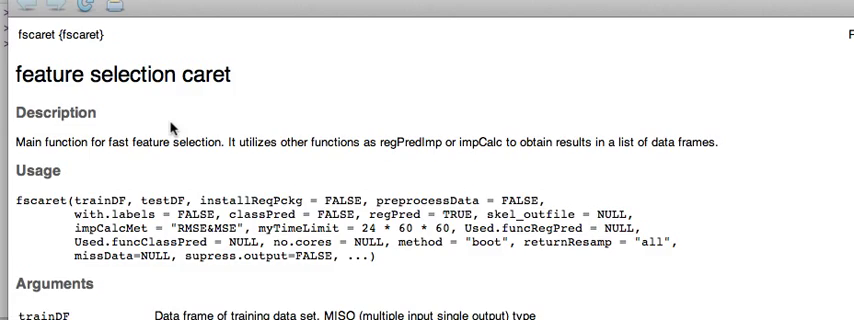
pyautogui.moveTo(90, 108)
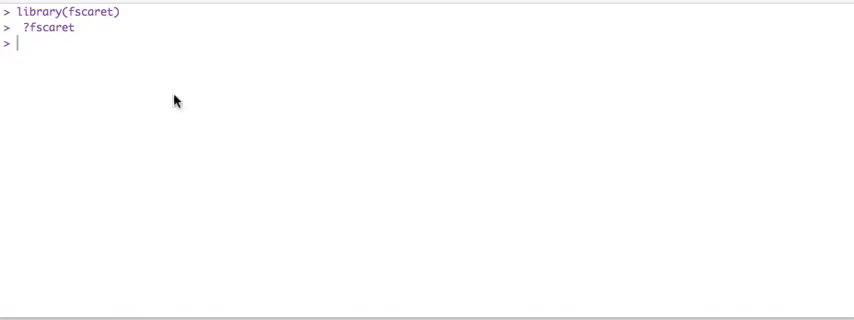
# Run library(caret) to load the caret package.
pyautogui.write('librar')
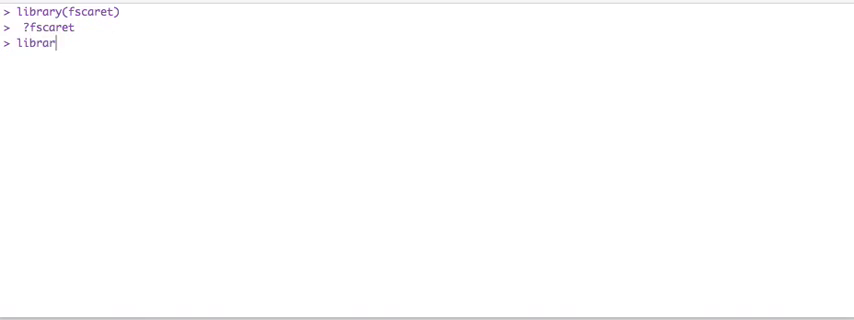
pyautogui.press('Return')
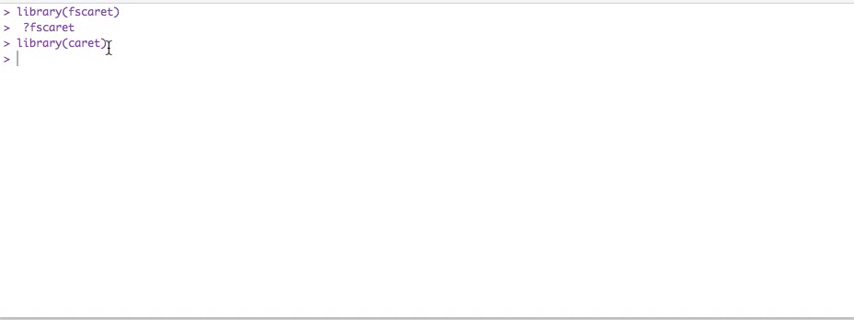
pyautogui.moveTo(311, 139)
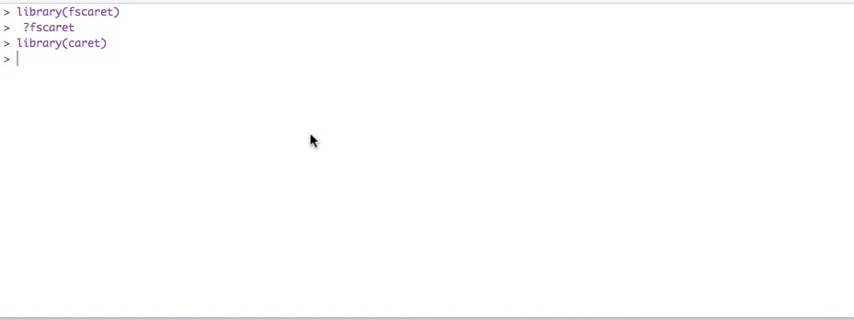
pyautogui.moveTo(108, 45)
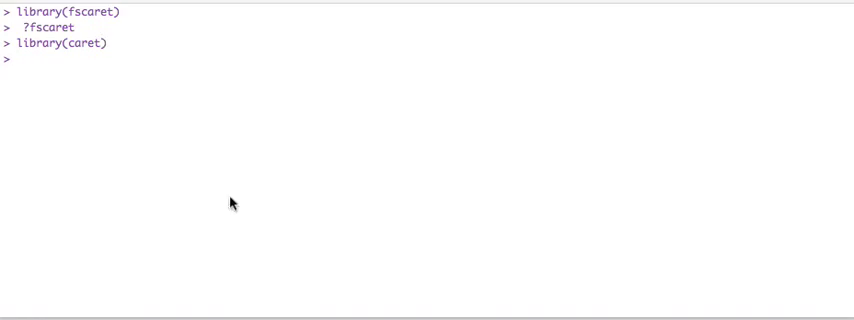
# Load the funcRegPred regression model list with data(funcRegPred).
pyautogui.write('data()')
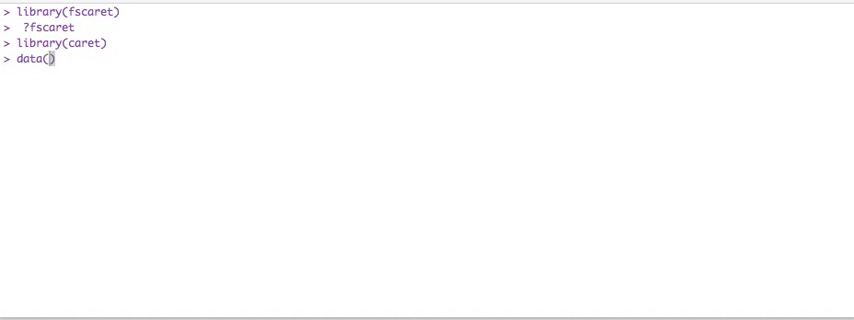
pyautogui.write('funcRegP')
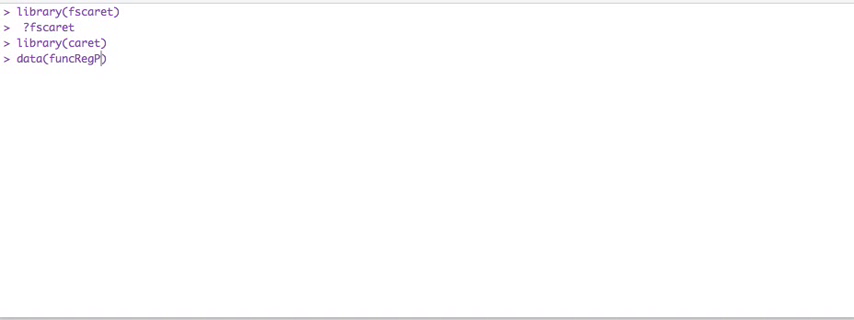
pyautogui.write('red')
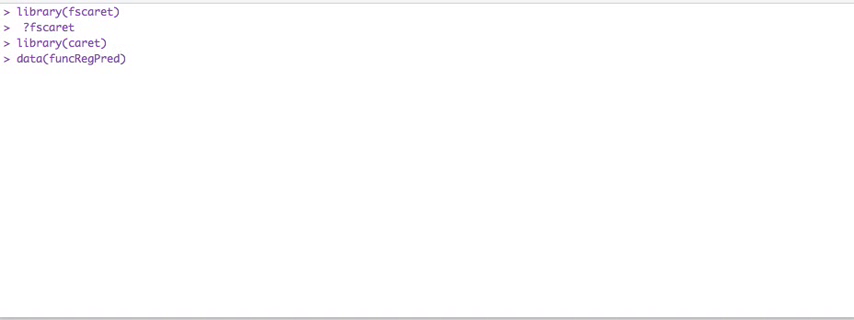
pyautogui.press('Return')
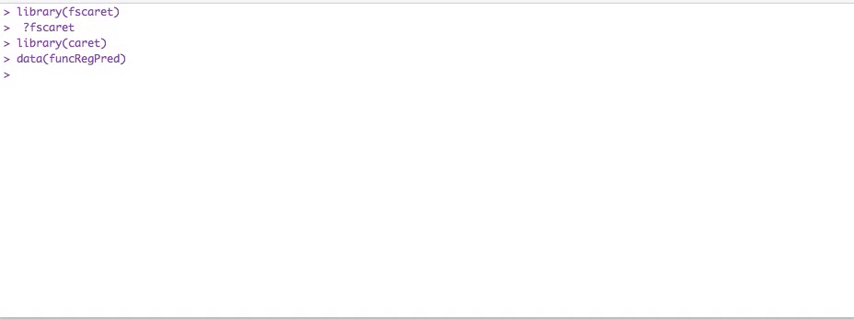
# Print the funcRegPred model names and scroll to the longer classification model list.
pyautogui.write('funcTe')
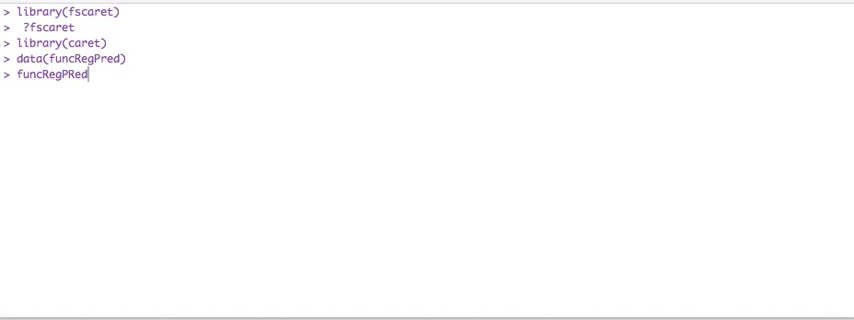
pyautogui.press('Return')
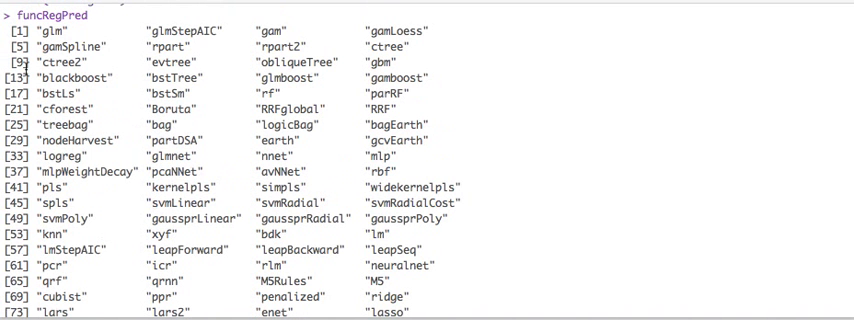
pyautogui.scroll(-3)
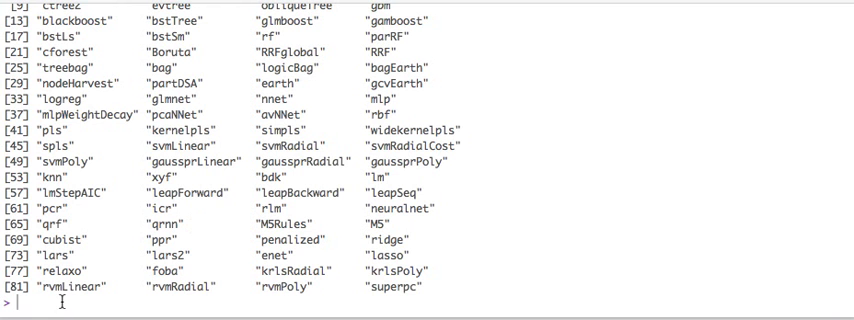
pyautogui.moveTo(350, 283)
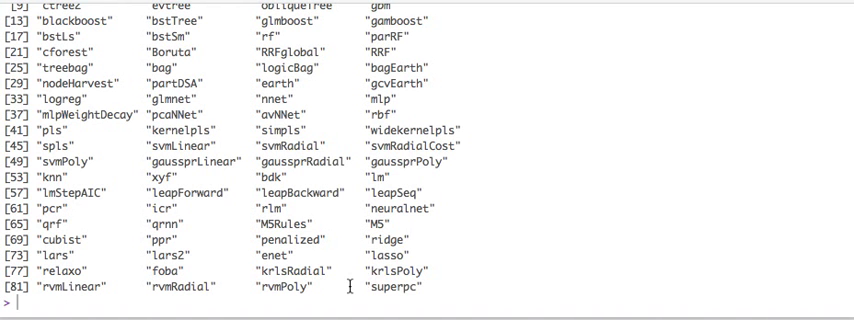
pyautogui.write('names()')
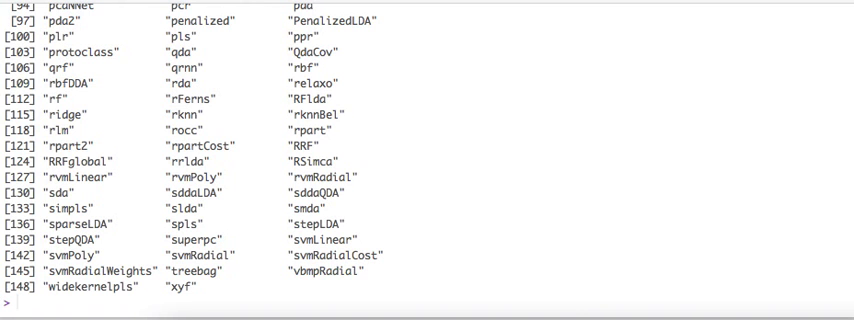
pyautogui.moveTo(445, 199)
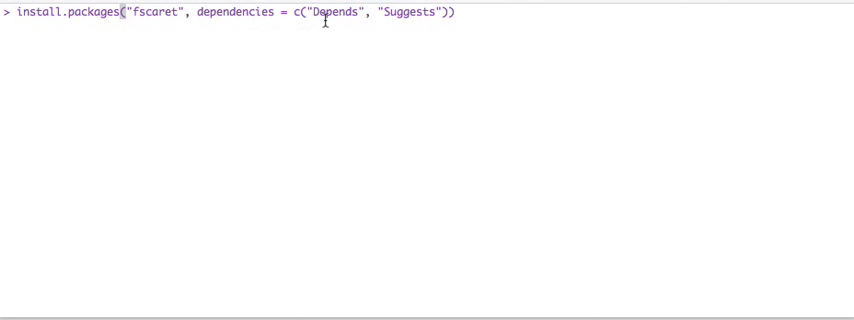
pyautogui.moveTo(430, 12)
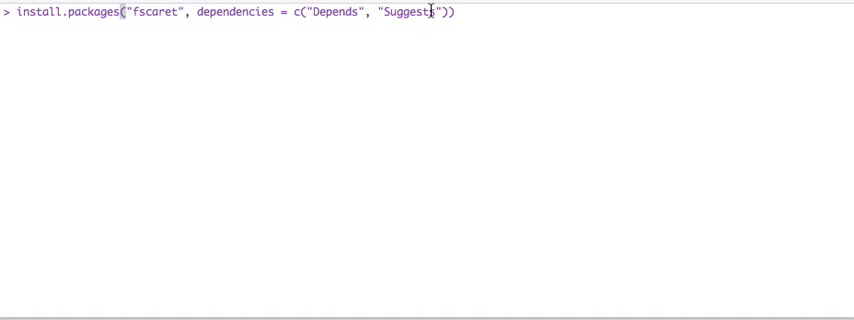
pyautogui.moveTo(351, 36)
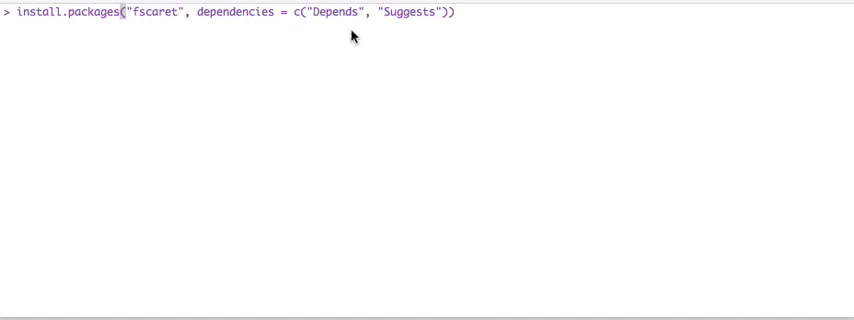
pyautogui.moveTo(440, 28)
pyautogui.write("titanicDF <- read.csv('http://math.ucdenver.edu/RTutorial/titanic.txt',sep='\\t'")
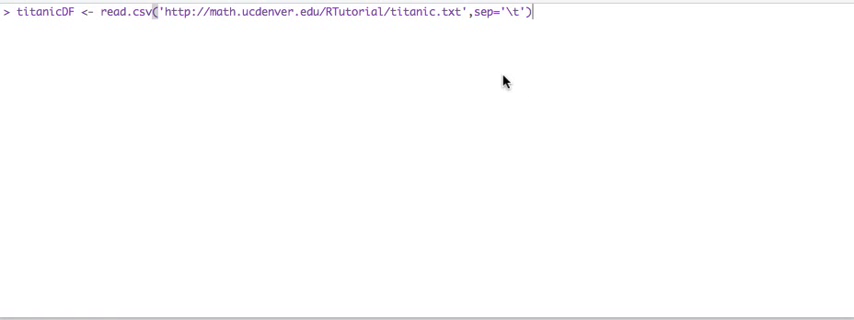
pyautogui.moveTo(327, 54)
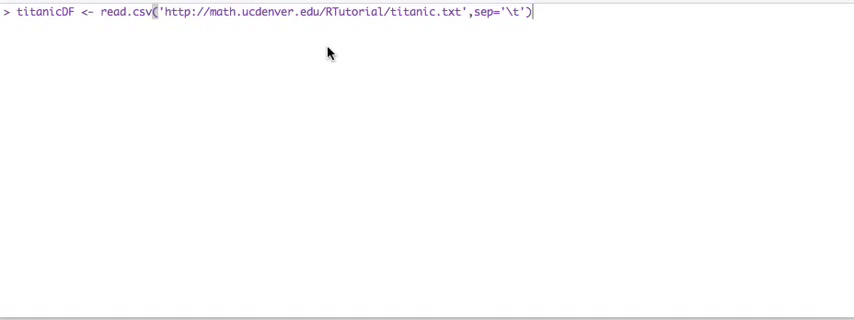
pyautogui.moveTo(409, 46)
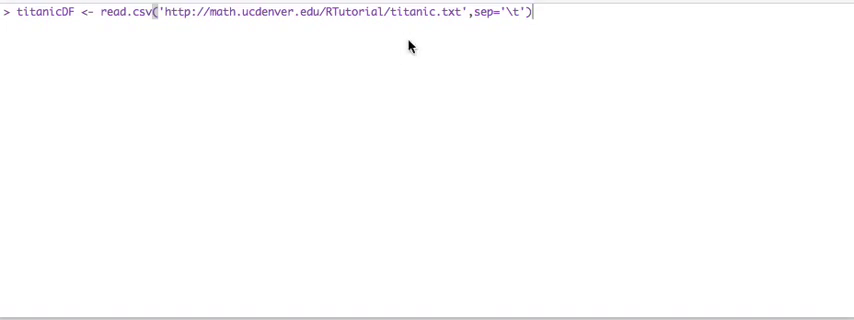
# Read the Titanic data and preview its first six rows with head(titanicDF).
pyautogui.press('Return')
pyautogui.write('head(titani)')
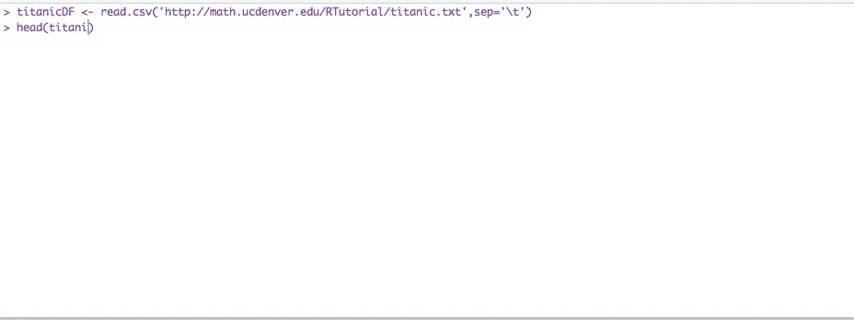
pyautogui.write('cDF')
pyautogui.press('Return')
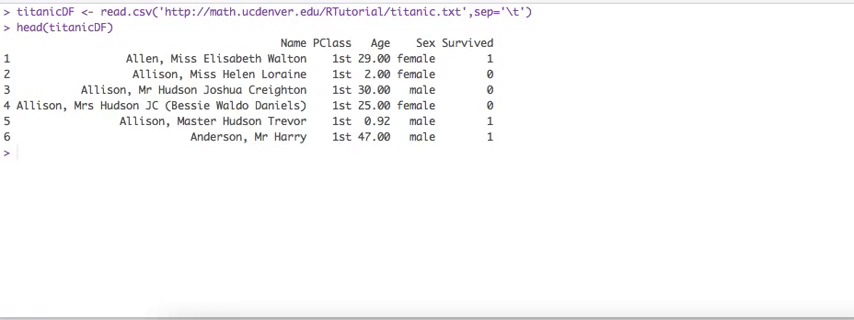
pyautogui.write("titanicDF$Title <- ifelse(grepl('Mr ',titanicDF$Name),'Mr',ifelse(grepl('Mrs ',titanicDF$Name),'Mrs',ifelse(grepl('Miss',titanicDF$Name),'Miss','Nothing')))")
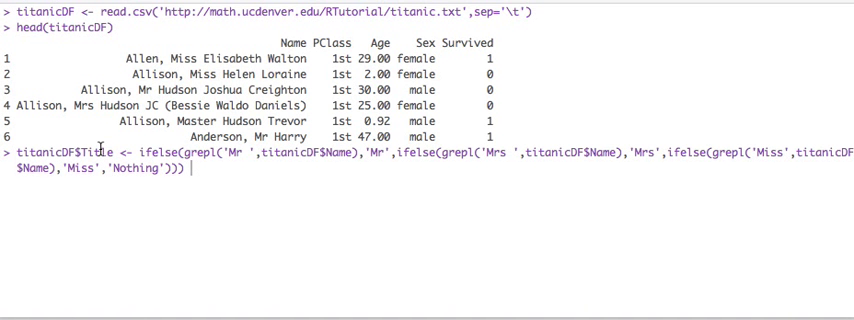
pyautogui.moveTo(180, 62)
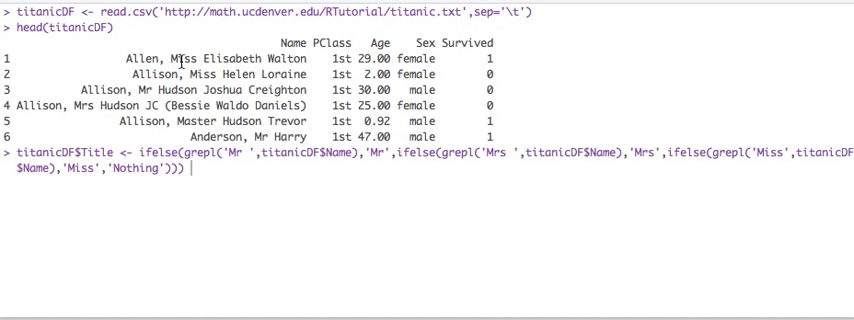
pyautogui.moveTo(295, 135)
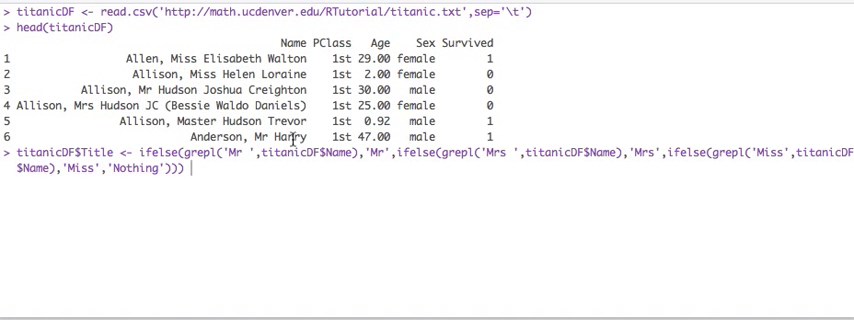
# Create Title from passenger names, convert it to a factor, and median-impute missing Age.
pyautogui.press('Return')
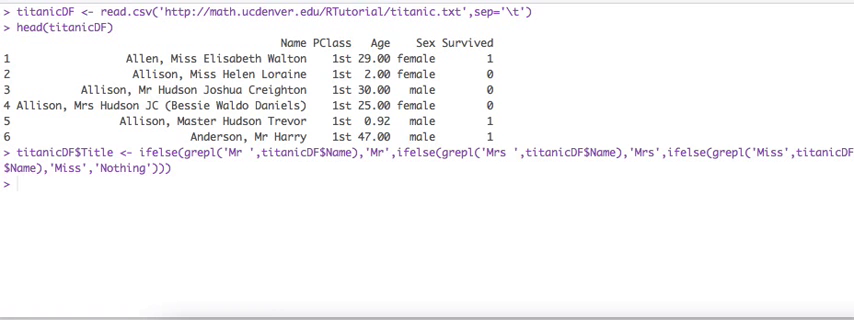
pyautogui.write('titanicDF$Title <- as.factor(titanicDF$Title)')
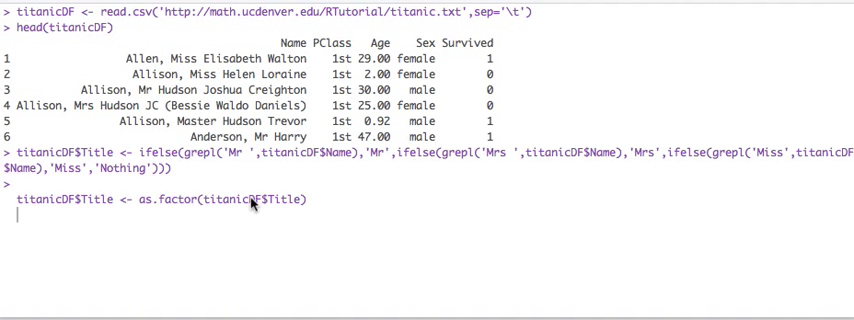
pyautogui.press('Return')
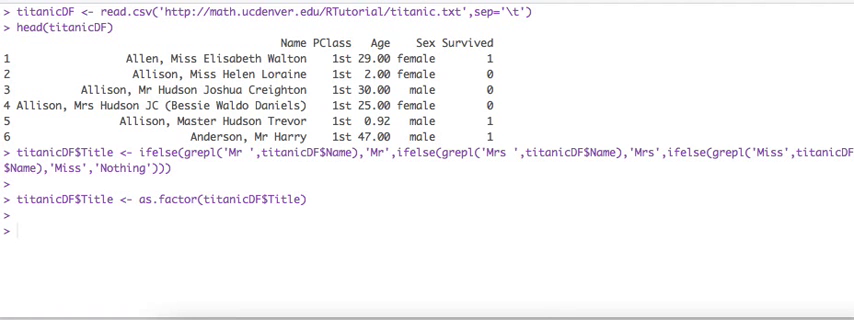
pyautogui.write('titanicDF$Age[is.na(titanicDF$Age)] <- median(titanicDF$Age, na.rm=T)')
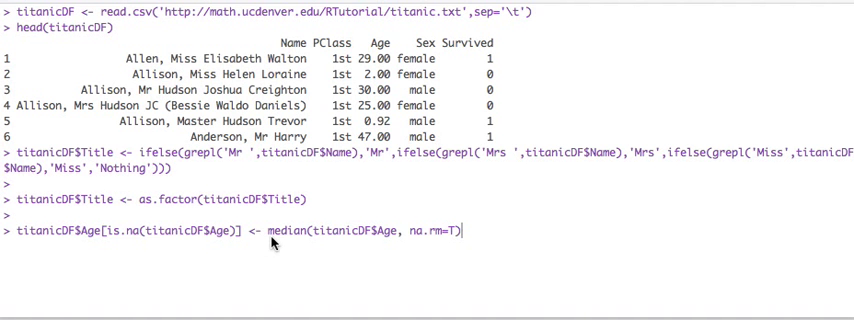
pyautogui.press('Return')
pyautogui.write('head(tit)')
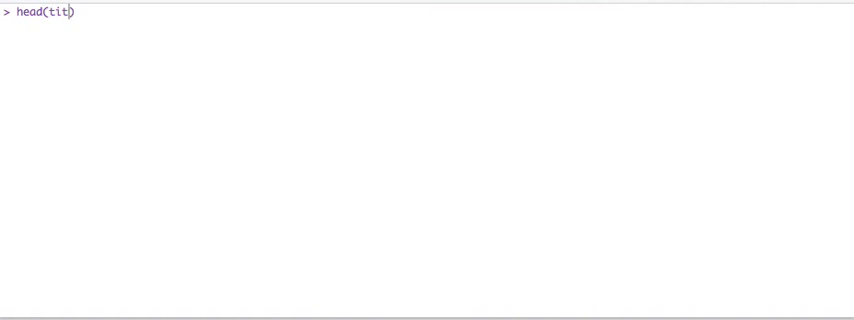
# Rerun head(titanicDF) to show the Title column with Miss, Mr, Mrs, Nothing.
pyautogui.write('anicDF')
pyautogui.press('Return')
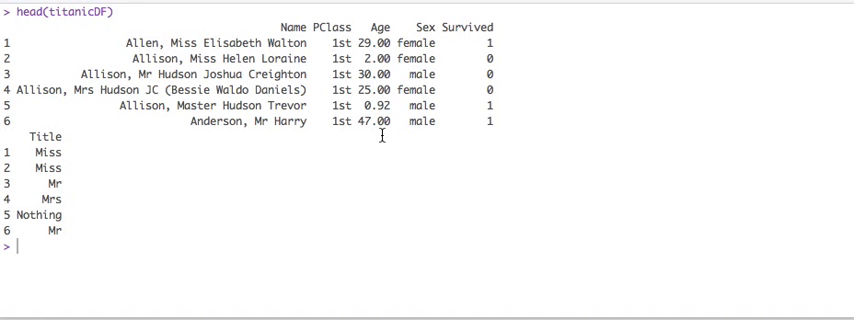
pyautogui.moveTo(482, 272)
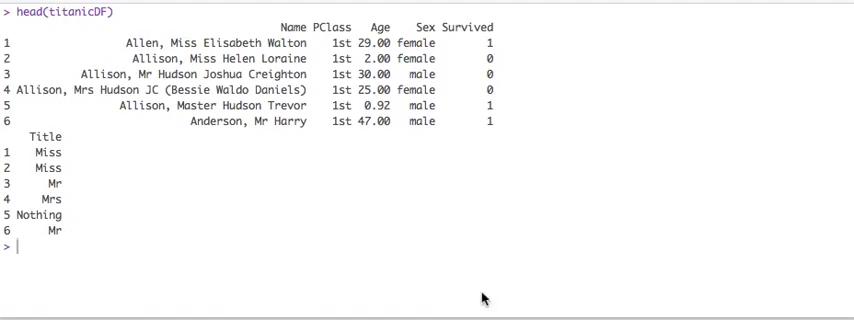
pyautogui.moveTo(383, 193)
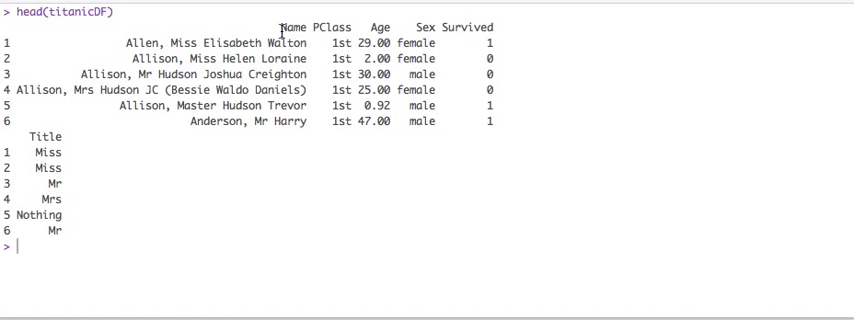
pyautogui.moveTo(457, 37)
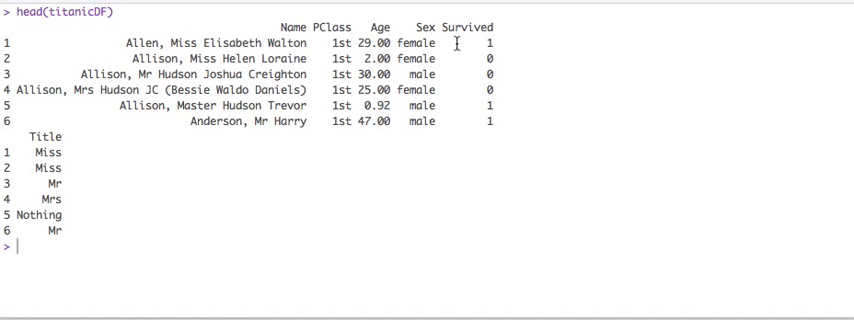
pyautogui.moveTo(297, 197)
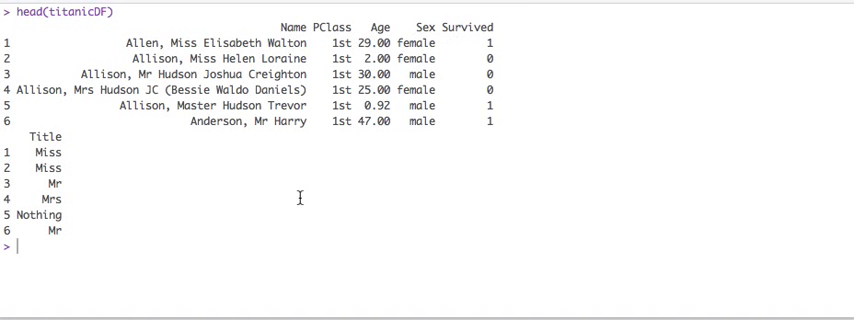
# Run dput(names(titanicDF)), then subset titanicDF to PClass, Age, Sex, Title, Survived.
pyautogui.write('dput')
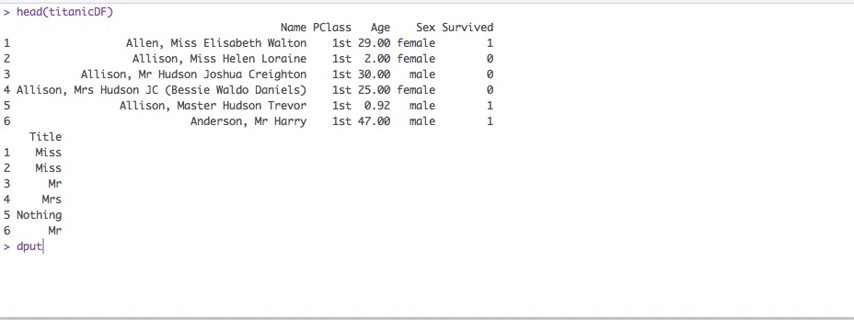
pyautogui.moveTo(284, 229)
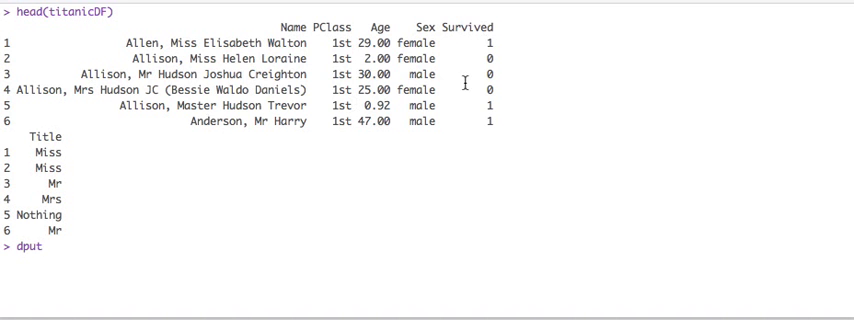
pyautogui.write('()')
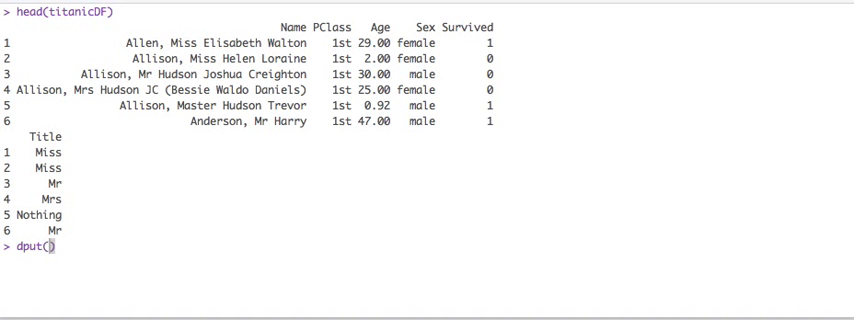
pyautogui.write('neamd')
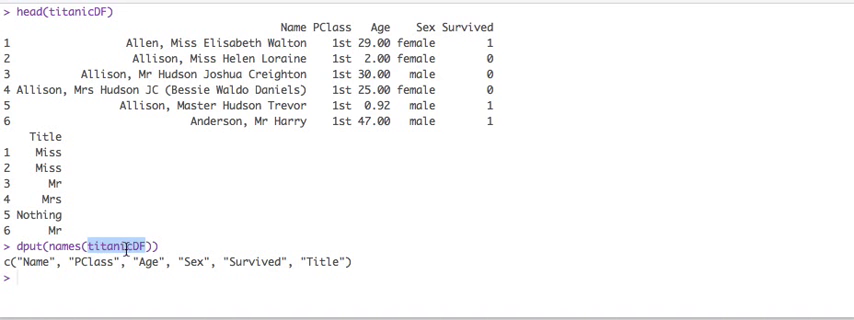
pyautogui.write('titanicDF <- titanicDF')
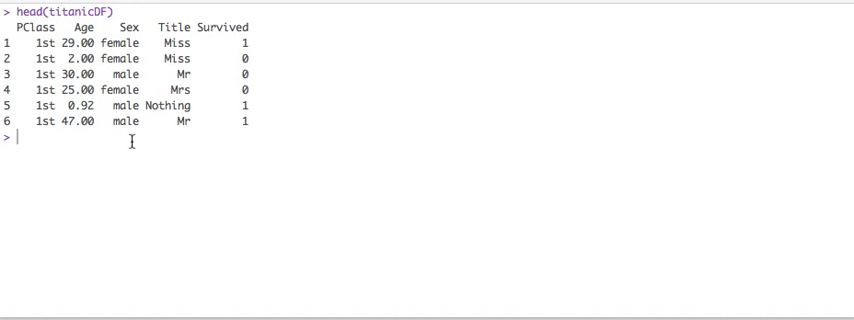
pyautogui.moveTo(200, 58)
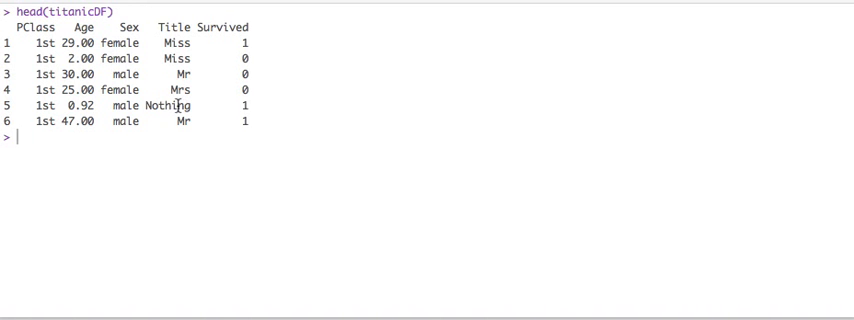
pyautogui.moveTo(213, 95)
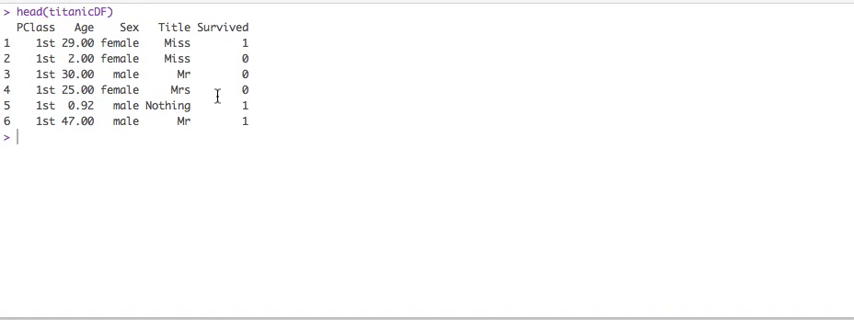
pyautogui.moveTo(120, 17)
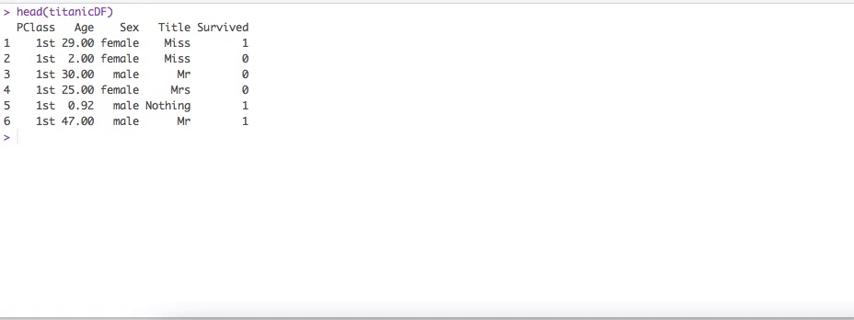
# Build dummyVars("~.", fullRank=F) and replace titanicDF with its one-hot encoded data frame.
pyautogui.write('titanicDummy <- dummyVars("~.",data=titanicDF, fullRank=F)')
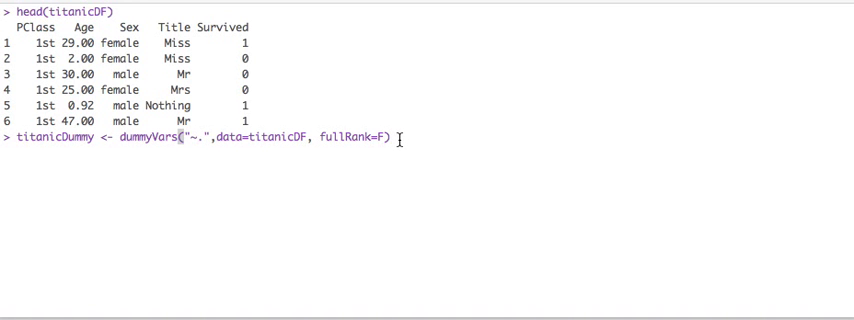
pyautogui.press('Return')
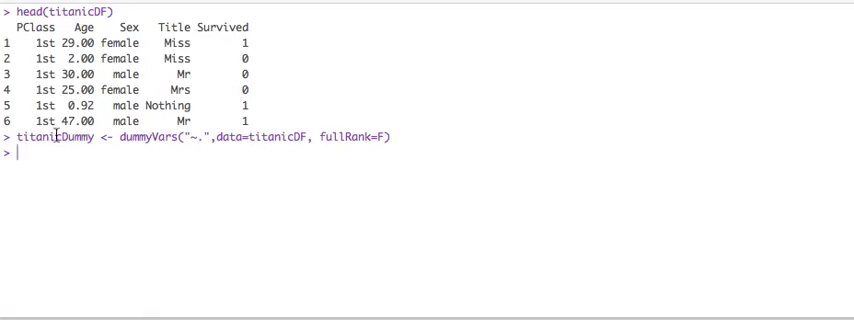
pyautogui.write('titanicDF <- as.data.frame(predict(titanicDummy,titanicDF))')
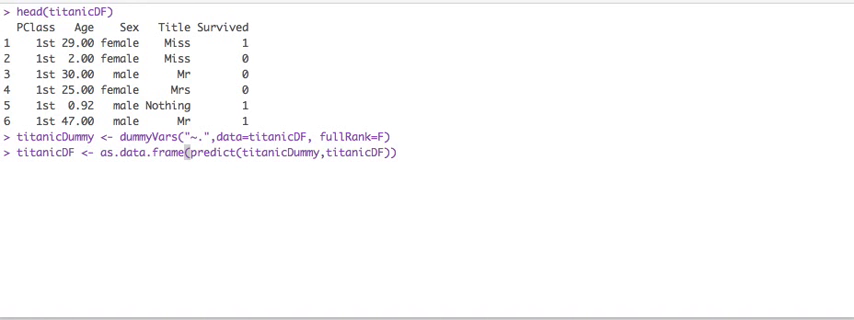
pyautogui.write('head(')
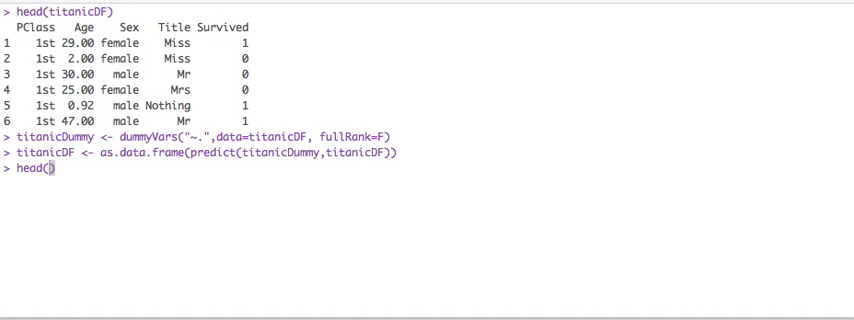
pyautogui.write('titanicDF')
pyautogui.press('Return')
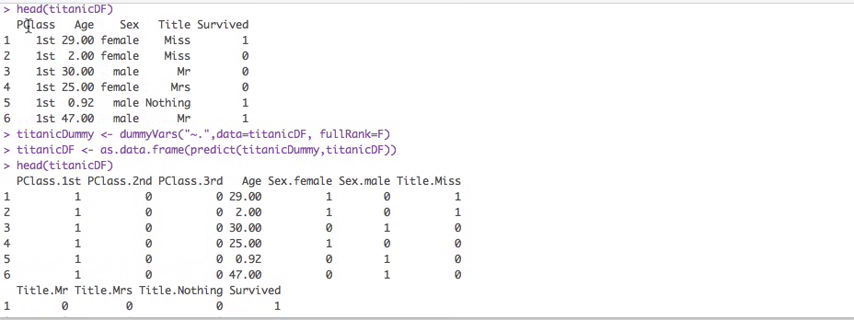
# Scroll through the encoded Titanic preview and highlight the fullRank=F setting.
pyautogui.scroll(-3)
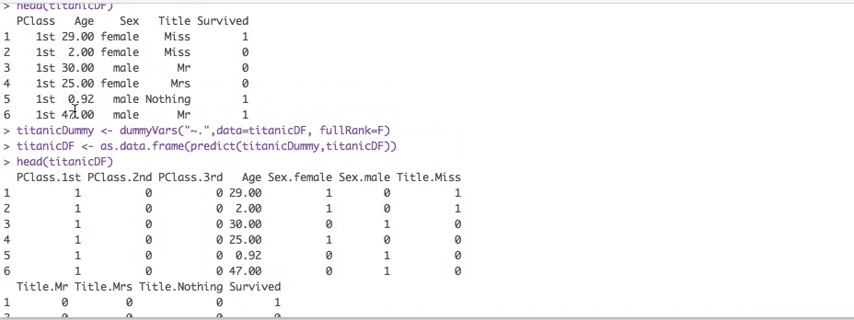
pyautogui.scroll(-3)
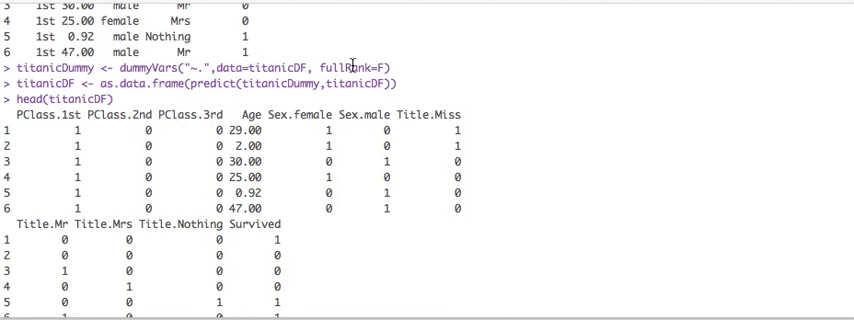
pyautogui.doubleClick(370, 66)
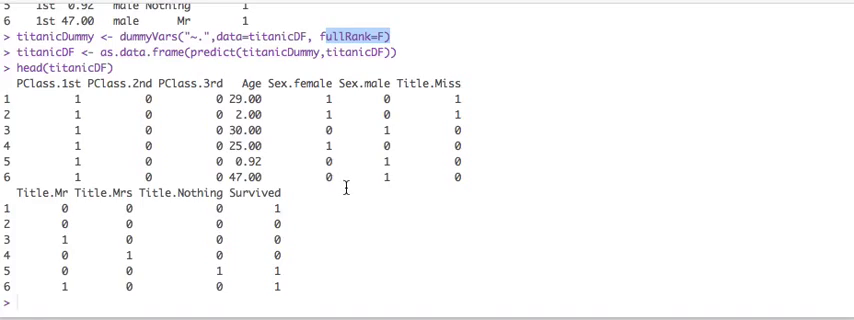
pyautogui.moveTo(385, 285)
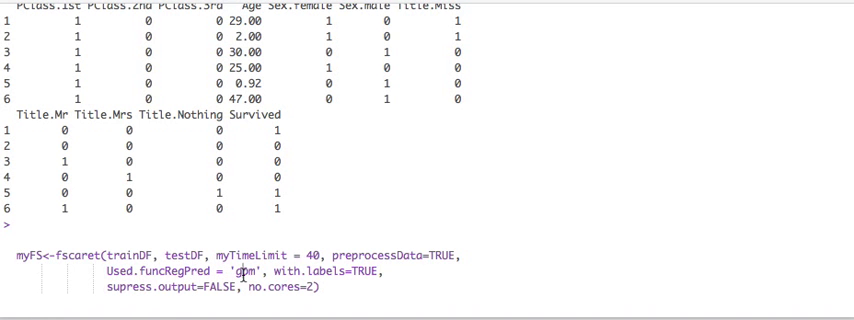
# Change the drafted fscaret call's model to 'all', then discard the line.
pyautogui.write('all')
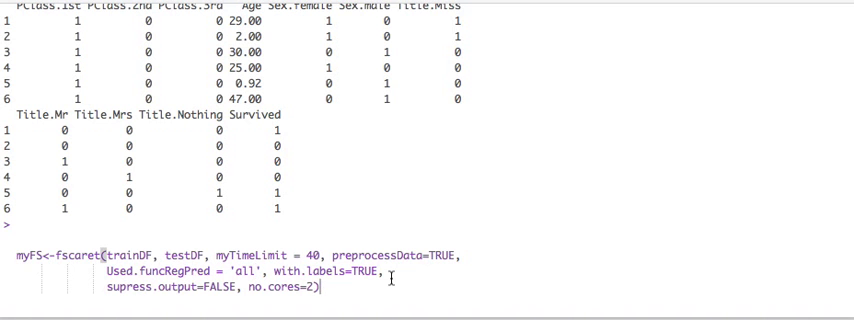
pyautogui.press('Return')
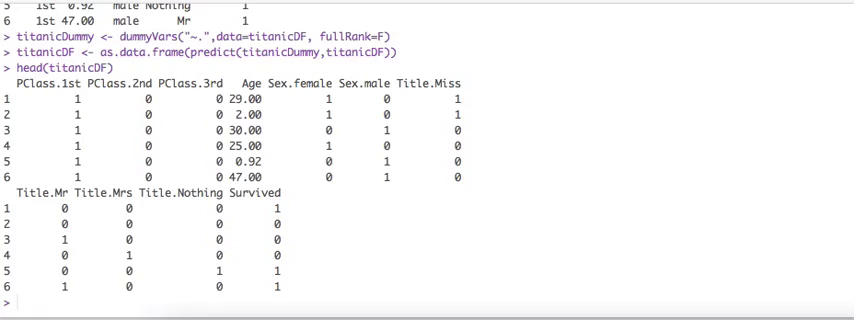
# Partition titanicDF 75/25 on Survived into trainDF and testDF, confirming 985 and 328 rows.
pyautogui.write('splitIndex <- createDataPartition(titanicDF$Survived, p = .75, list = FALSE, times = 1)')
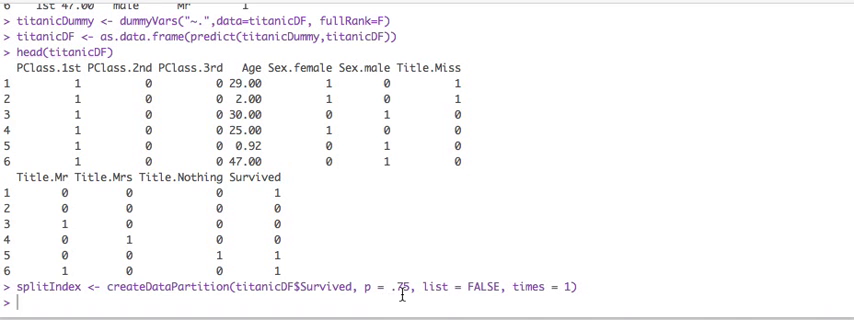
pyautogui.moveTo(466, 230)
pyautogui.write('trainDF <- titanicDF[ splitIndex,')
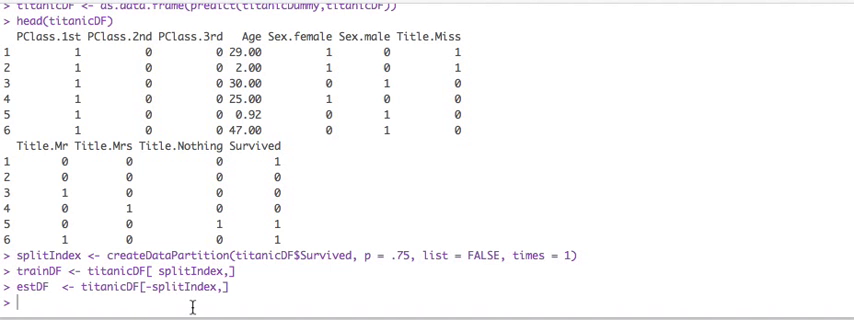
pyautogui.write('estDF  <- titanicDF[-splitIndex,]')
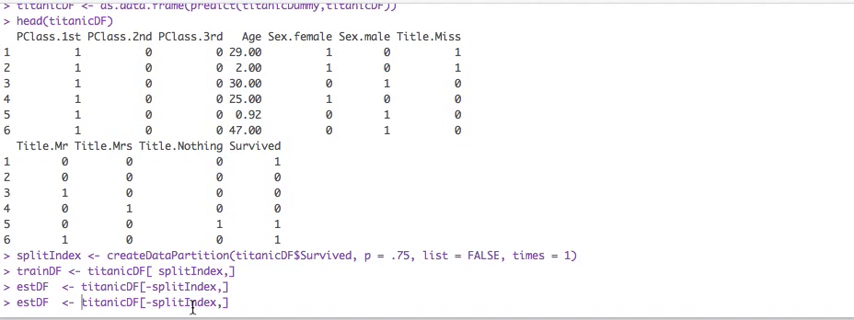
pyautogui.press('Return')
pyautogui.write('dim(trainDF)')
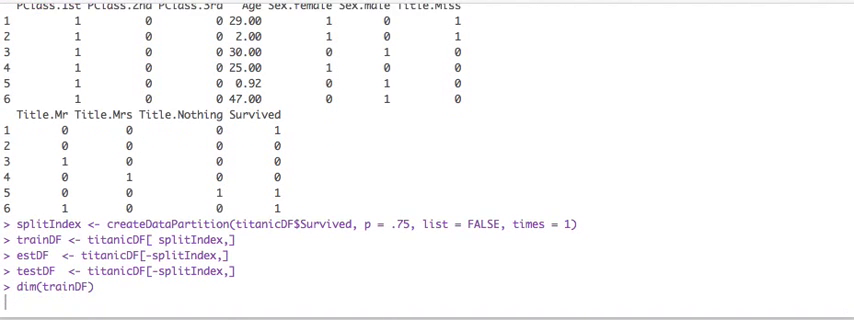
pyautogui.press('Return')
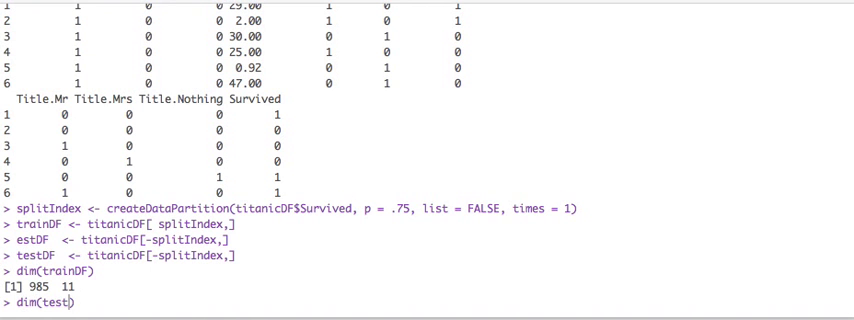
pyautogui.write('DF')
pyautogui.press('Return')
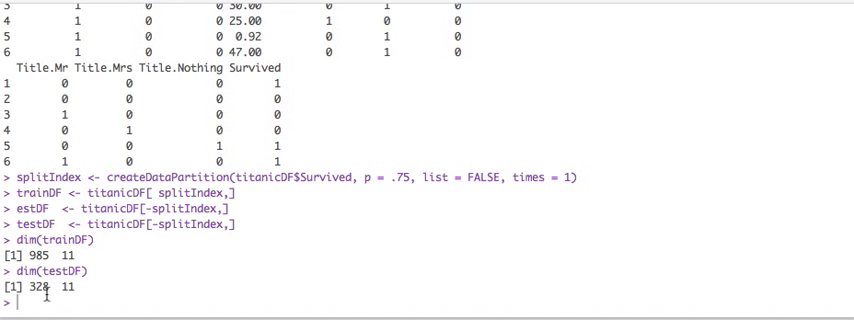
pyautogui.moveTo(42, 294)
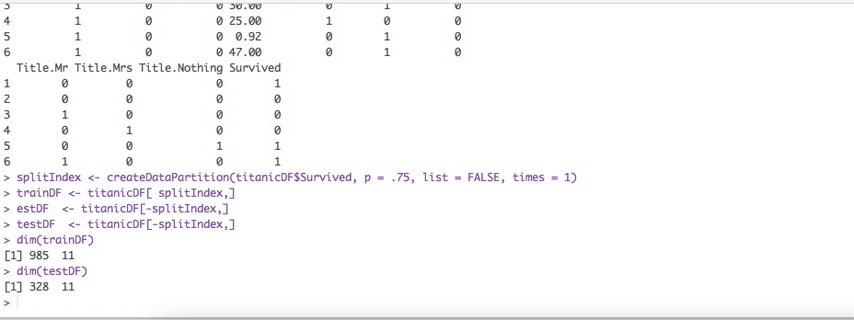
pyautogui.moveTo(400, 263)
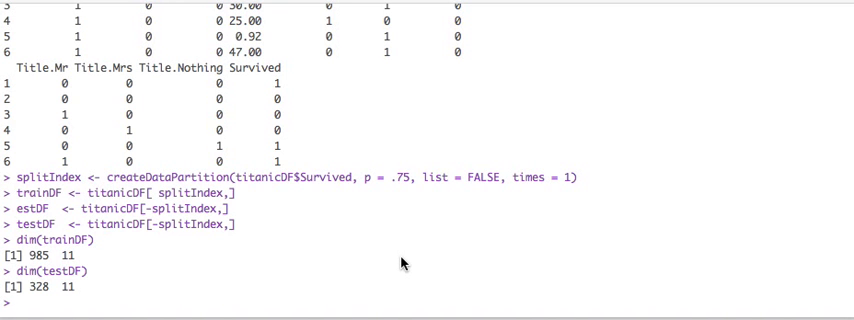
# Run fscaret with fsModels set to glm, gbm, treebag, ridge and lasso.
pyautogui.write('fsModels <- c("glm", "gbm", "treebag", "ridge", "lasso")')
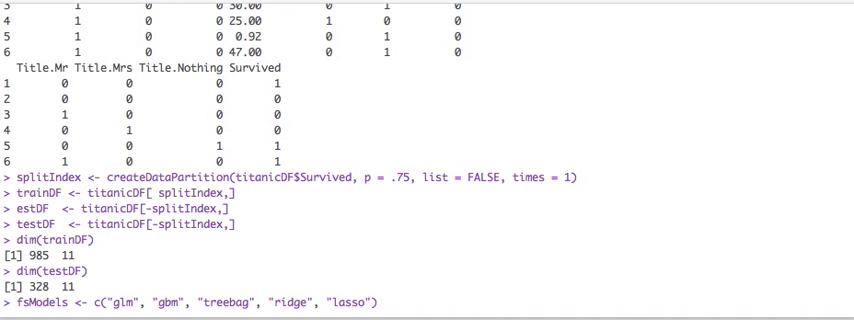
pyautogui.scroll(-3)
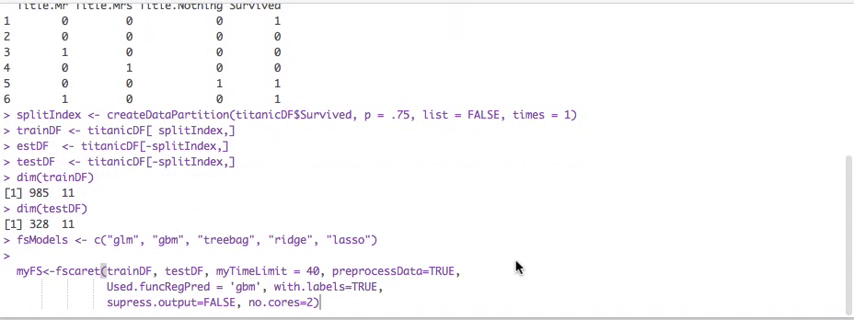
pyautogui.moveTo(85, 275)
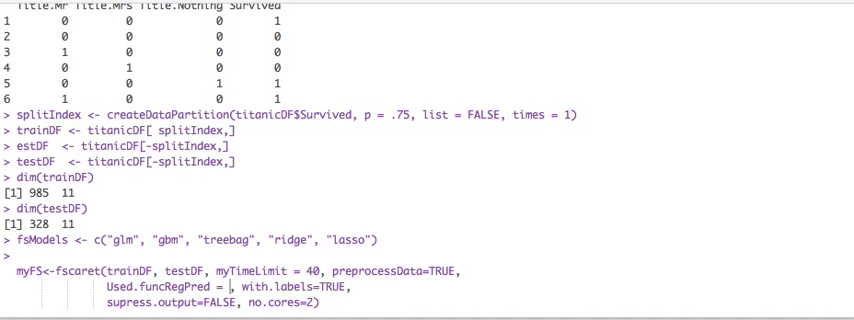
pyautogui.write('fsModels')
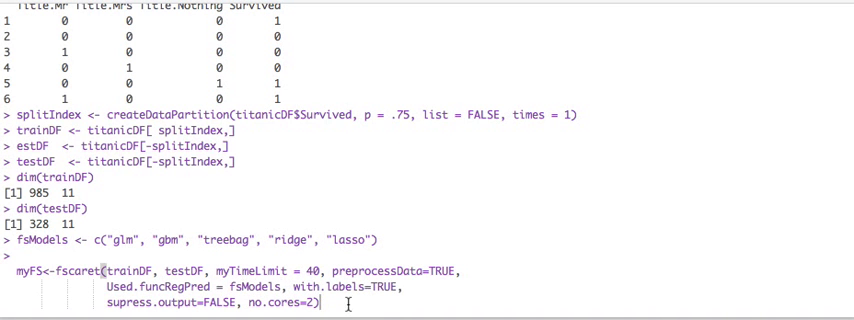
pyautogui.press('Return')
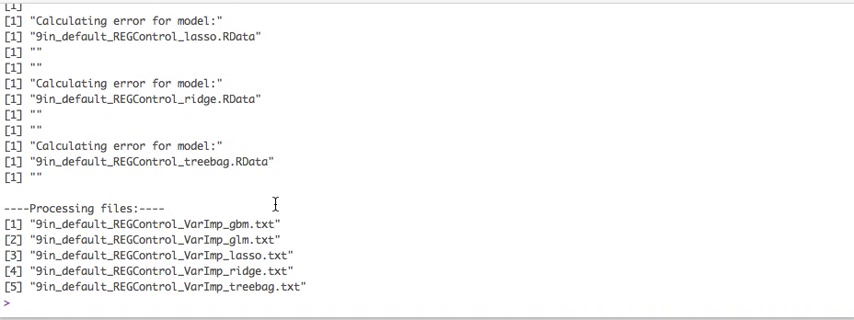
pyautogui.moveTo(268, 271)
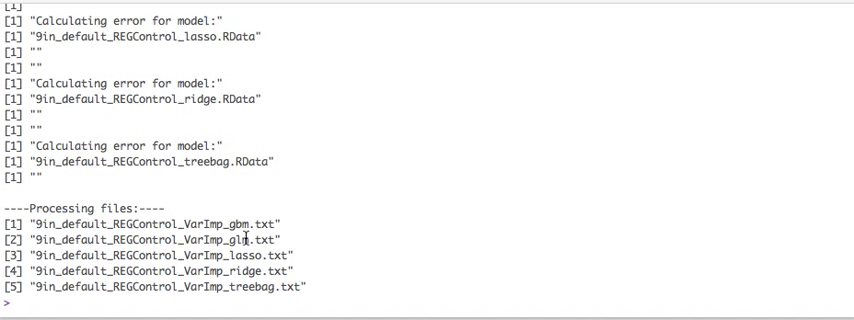
pyautogui.moveTo(272, 300)
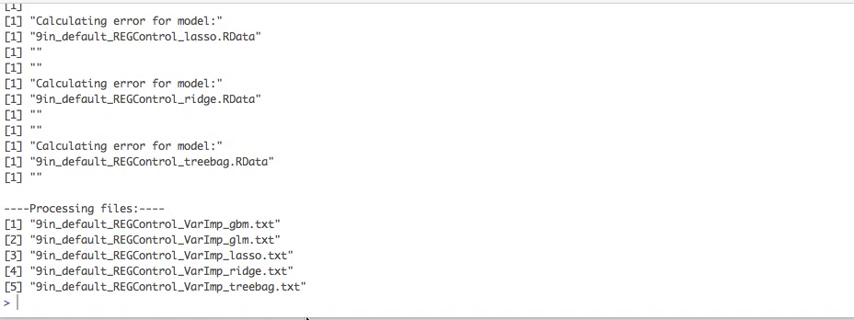
# Type a names(myFS) query at the prompt after reviewing the fscaret output.
pyautogui.write('names(m)')
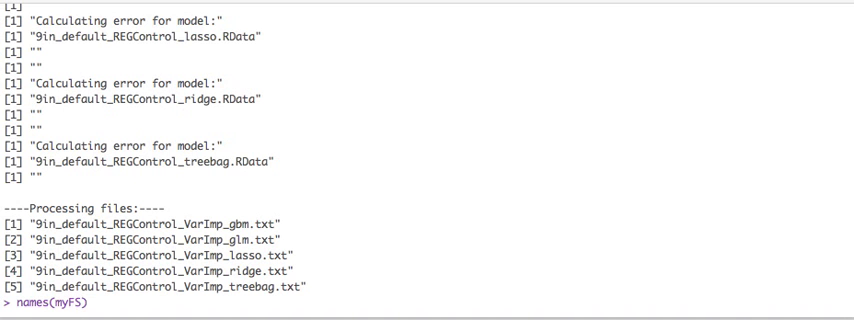
# List myFS components, select VarImp, and begin typing myFS$VarImp.
pyautogui.press('Return')
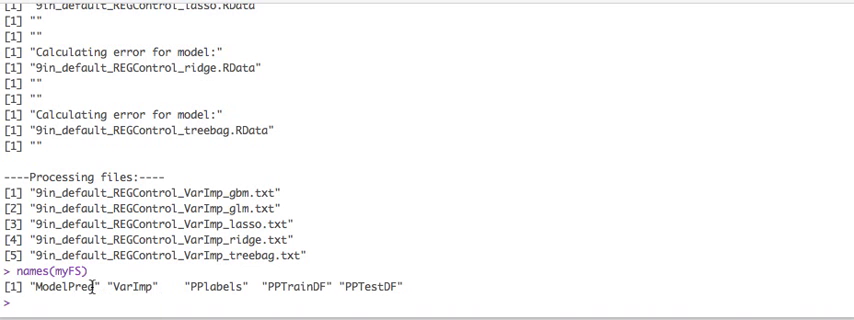
pyautogui.moveTo(118, 279)
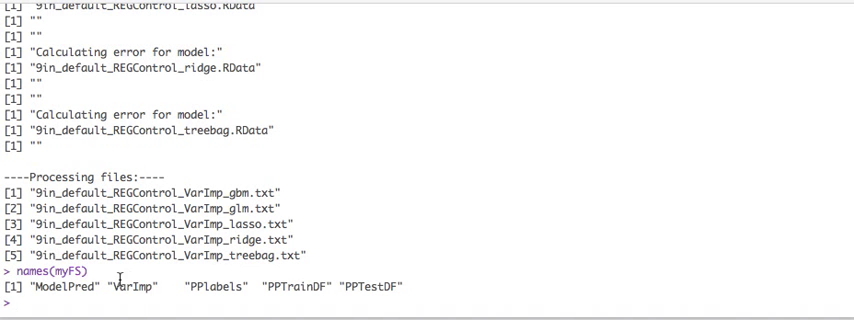
pyautogui.doubleClick(124, 288)
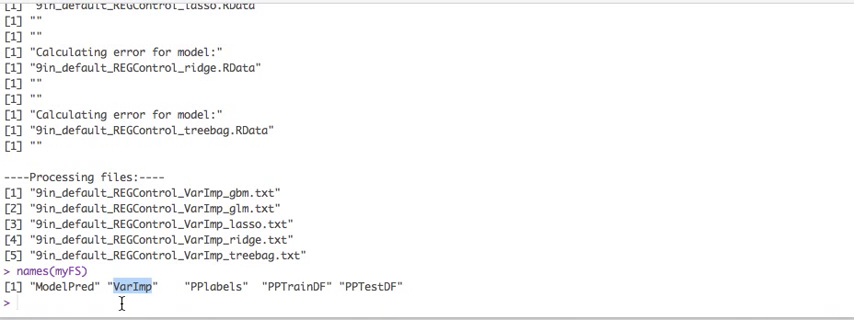
pyautogui.write('myFS$VarImp')
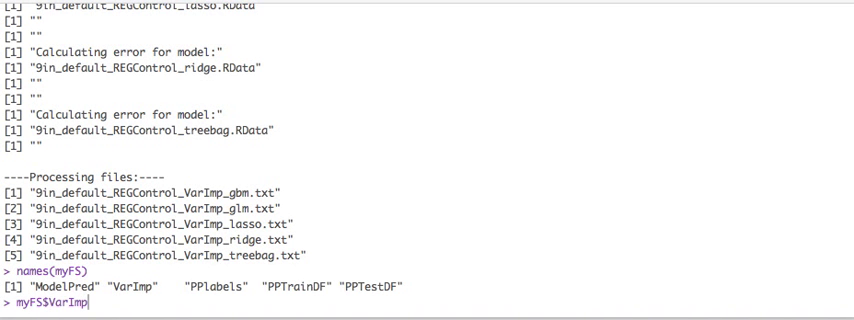
pyautogui.press('Return')
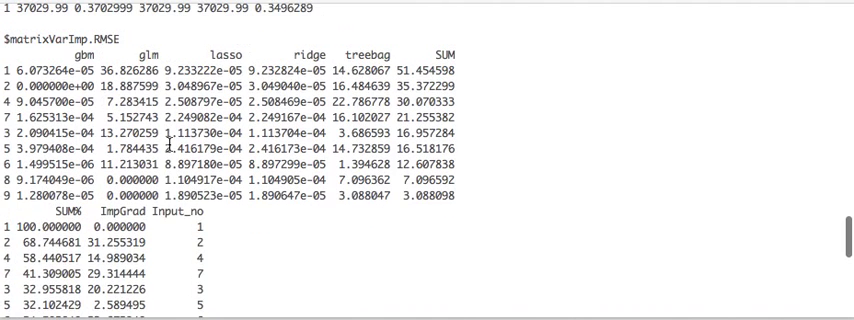
pyautogui.scroll(3)
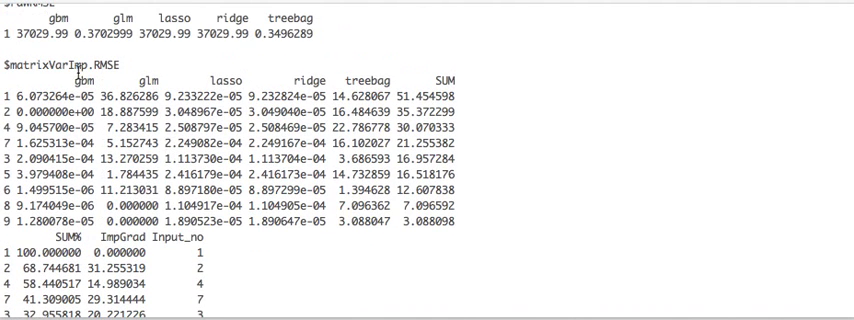
pyautogui.scroll(-3)
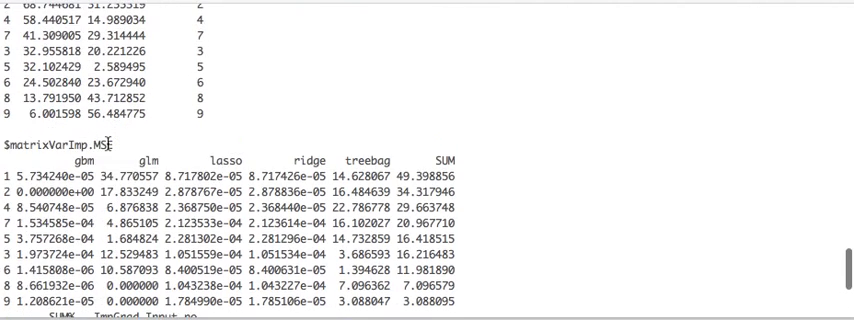
pyautogui.scroll(-3)
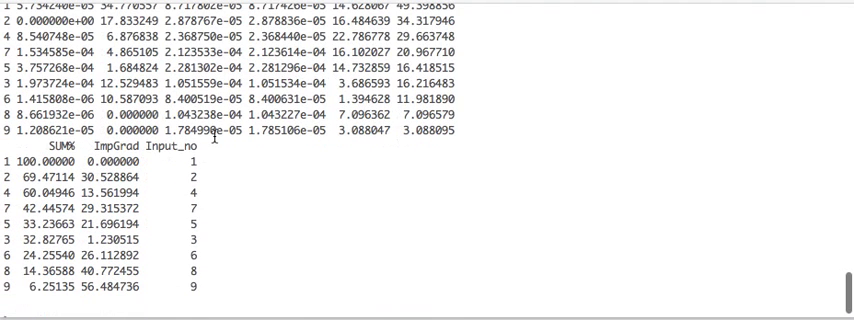
pyautogui.scroll(3)
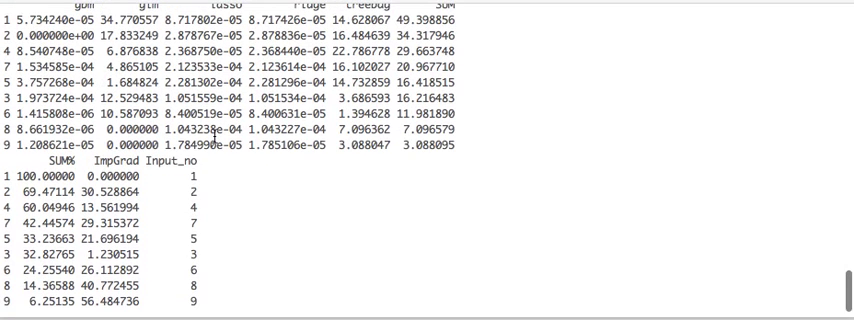
pyautogui.scroll(3)
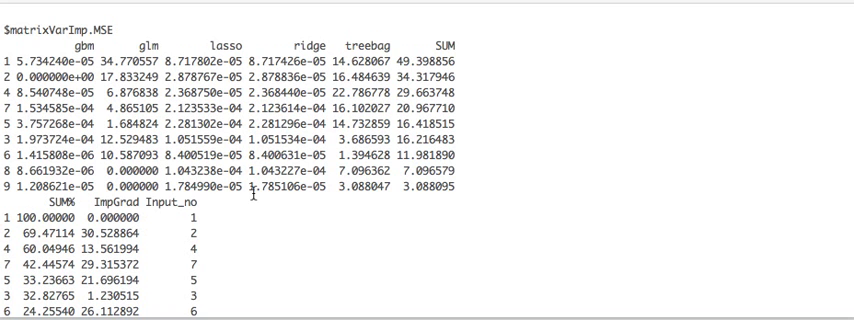
pyautogui.scroll(-3)
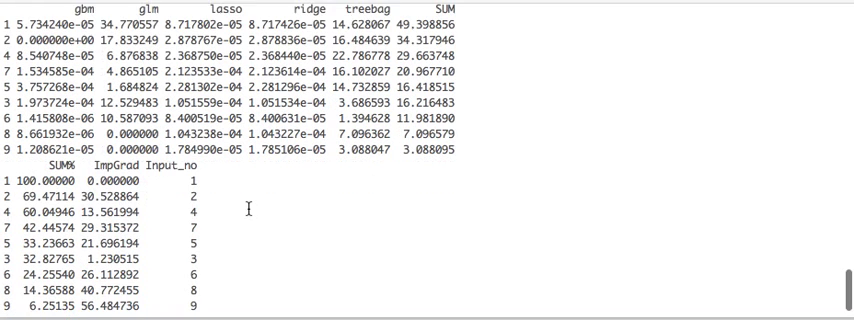
pyautogui.scroll(-3)
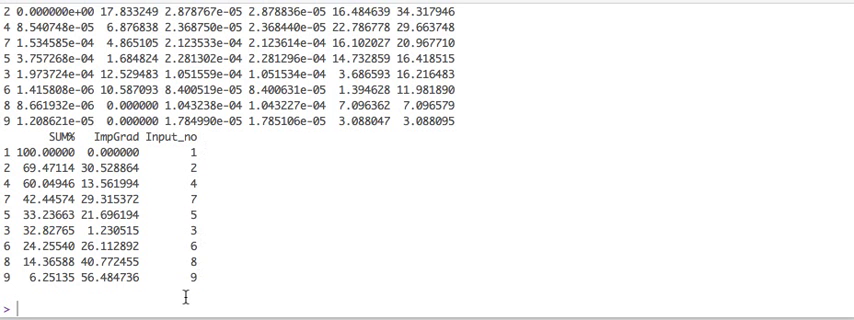
# Print myFS$PPlabels and scroll through labels like PClass.1st, Age and Sex.female.
pyautogui.write('my')
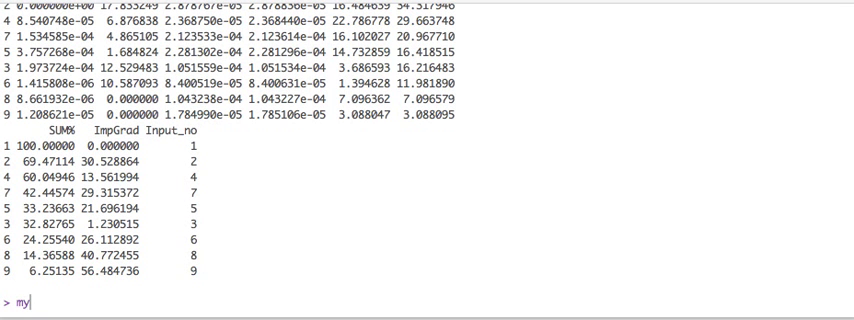
pyautogui.write('FS$')
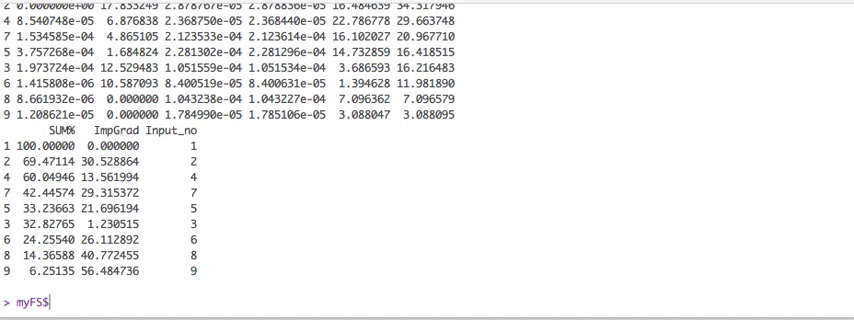
pyautogui.write('PPlabels')
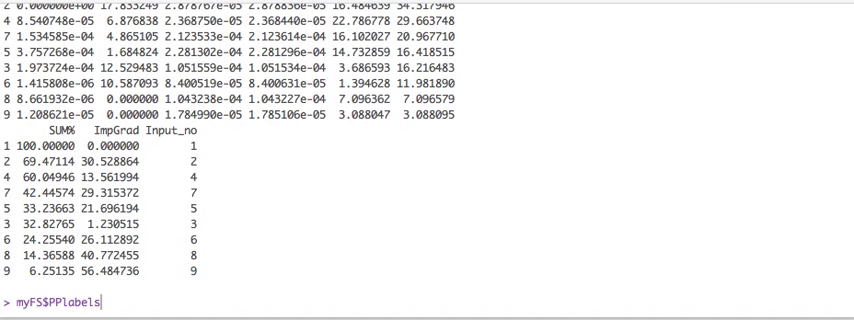
pyautogui.press('Return')
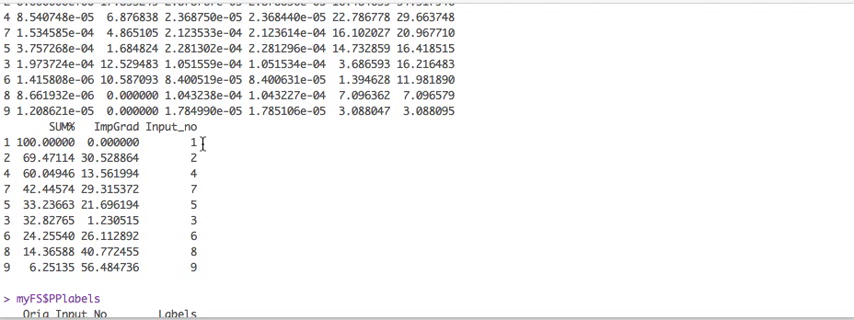
pyautogui.scroll(-3)
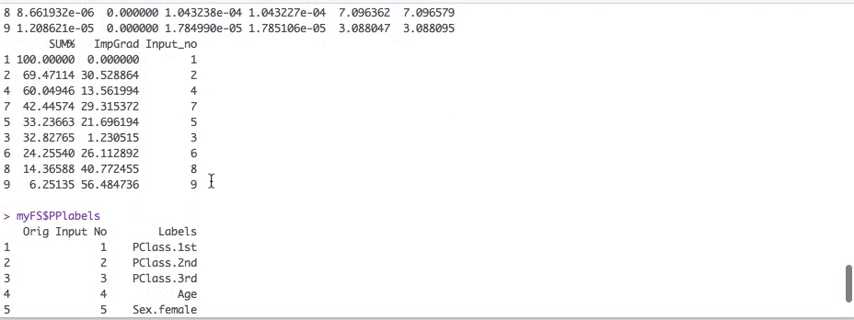
pyautogui.moveTo(215, 263)
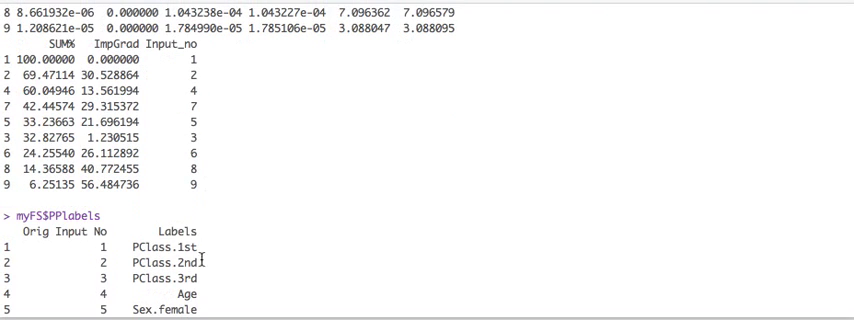
pyautogui.scroll(-3)
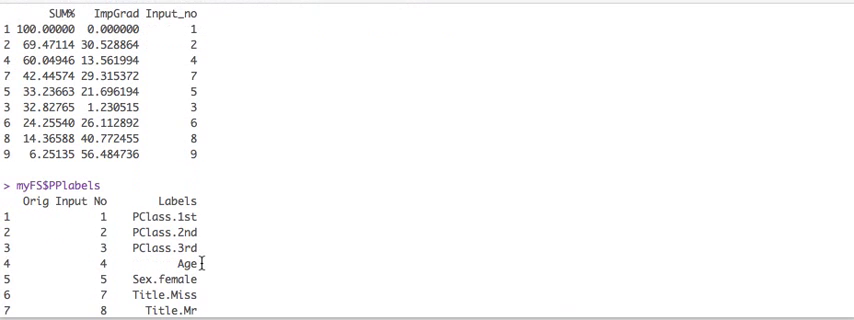
pyautogui.scroll(3)
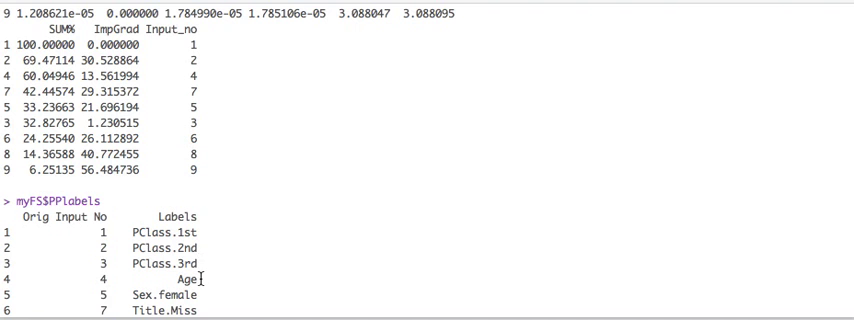
pyautogui.scroll(3)
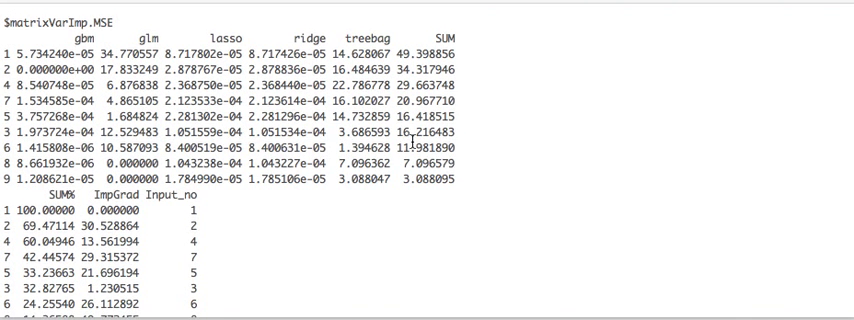
pyautogui.scroll(-3)
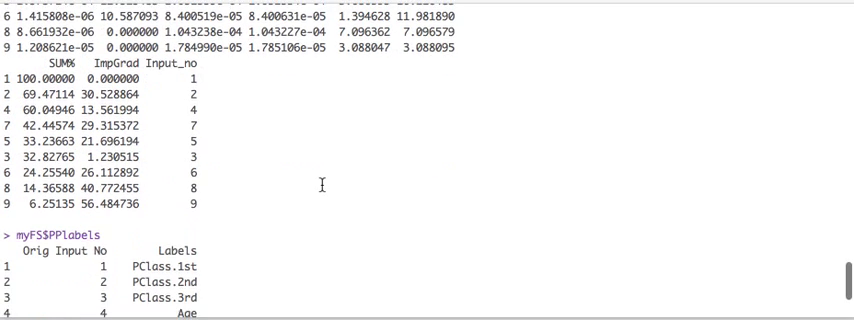
pyautogui.scroll(-3)
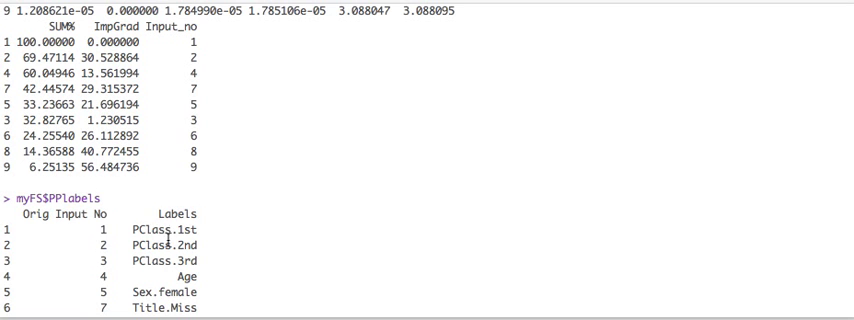
pyautogui.scroll(-3)
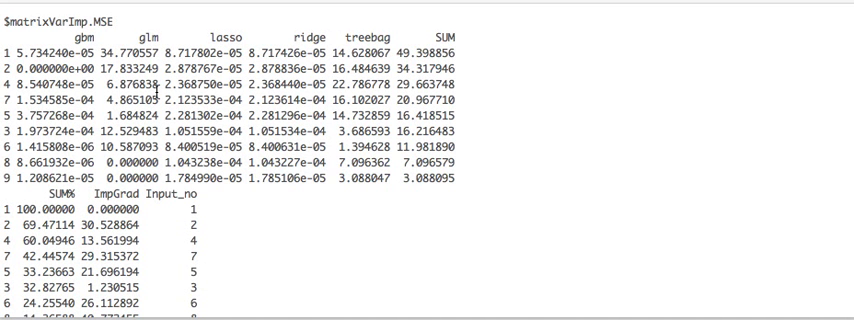
pyautogui.moveTo(72, 62)
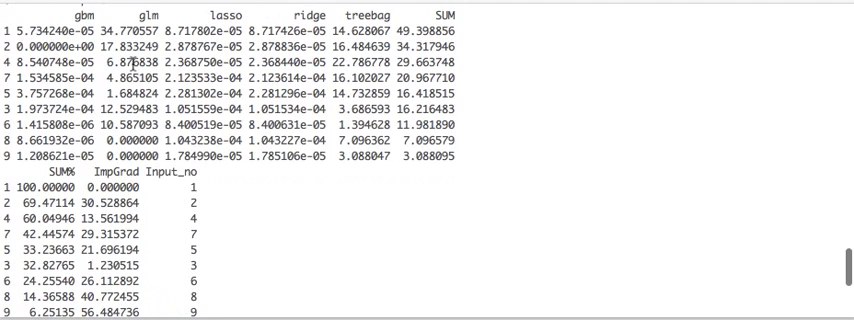
pyautogui.scroll(3)
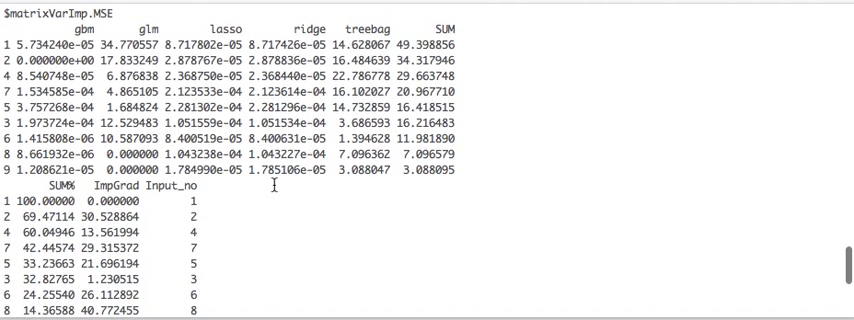
pyautogui.scroll(-3)
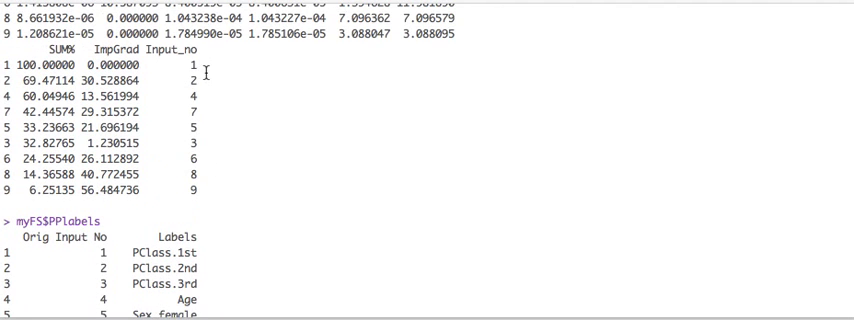
pyautogui.scroll(-3)
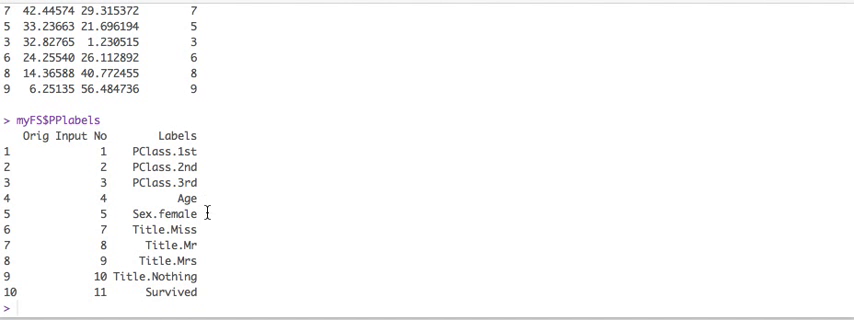
pyautogui.doubleClick(158, 228)
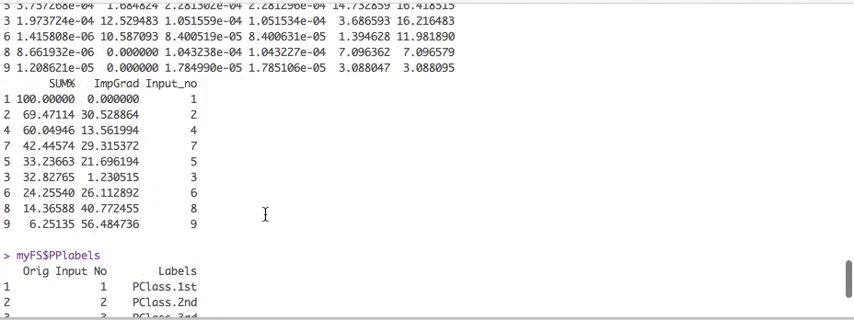
pyautogui.scroll(3)
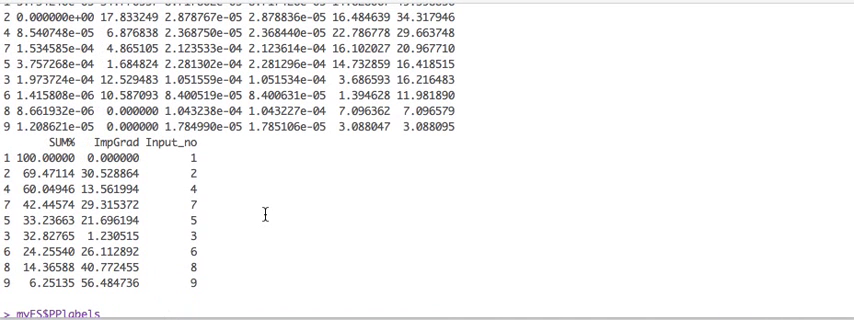